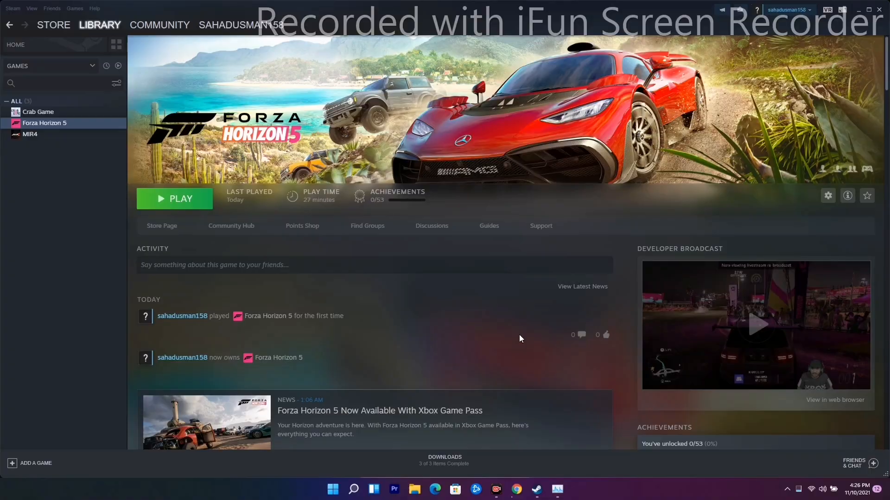
{"action": "mouse_move", "coordinate": [510, 336]}
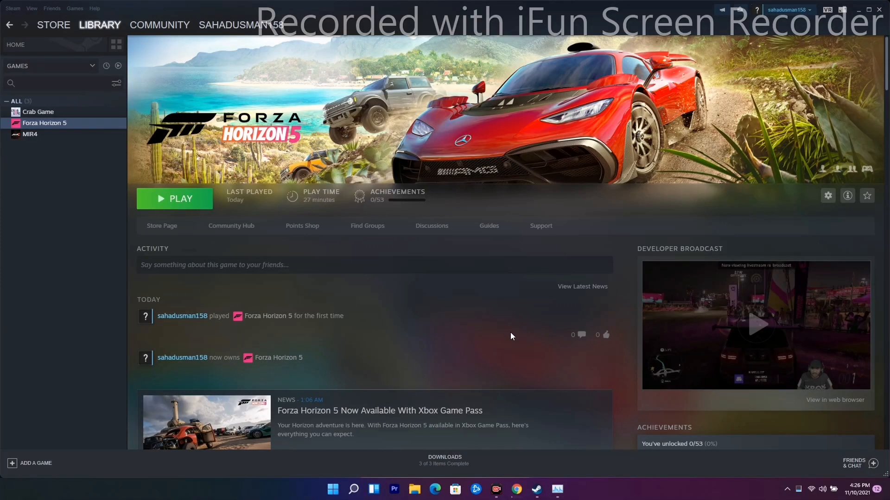
{"action": "mouse_move", "coordinate": [452, 377]}
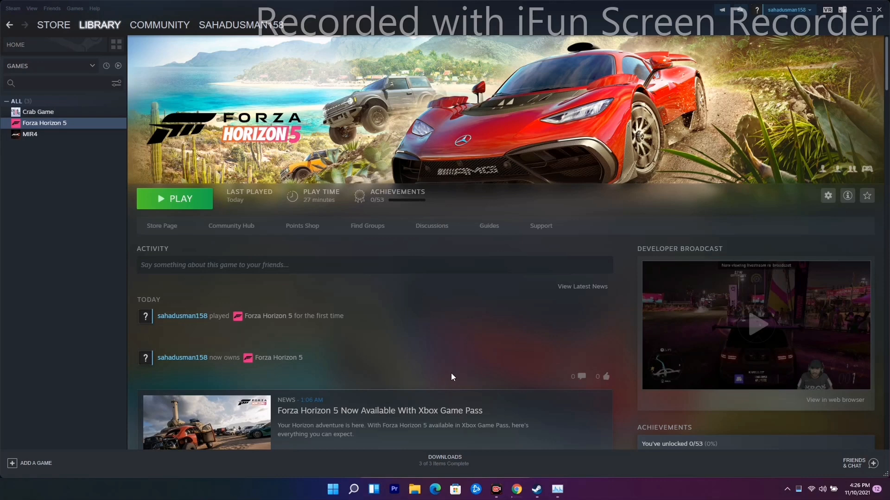
{"action": "mouse_move", "coordinate": [523, 373]}
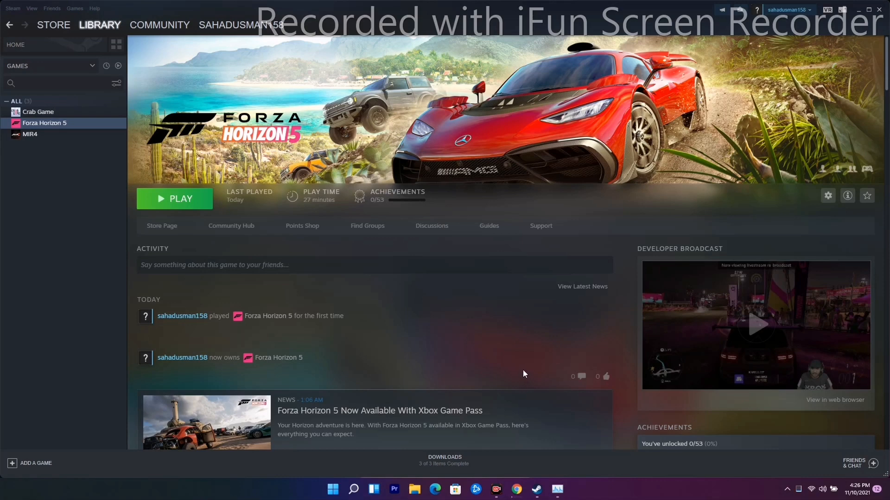
{"action": "mouse_move", "coordinate": [520, 370]}
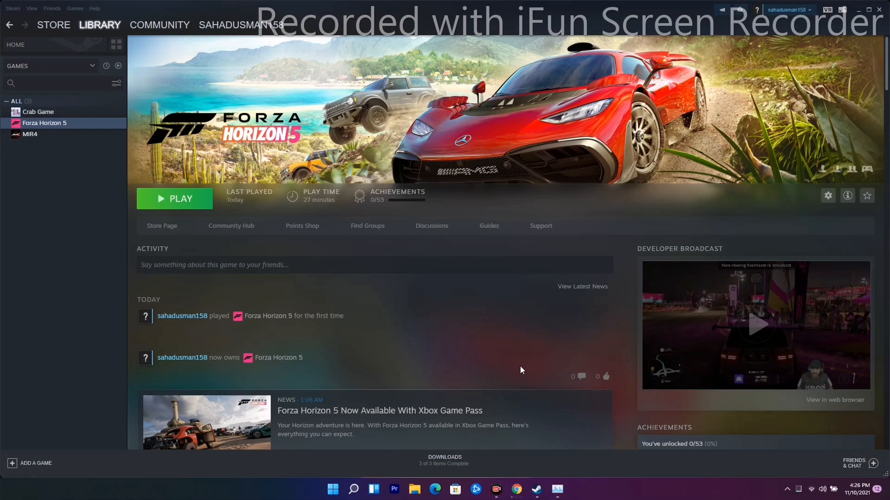
{"action": "mouse_move", "coordinate": [271, 227]}
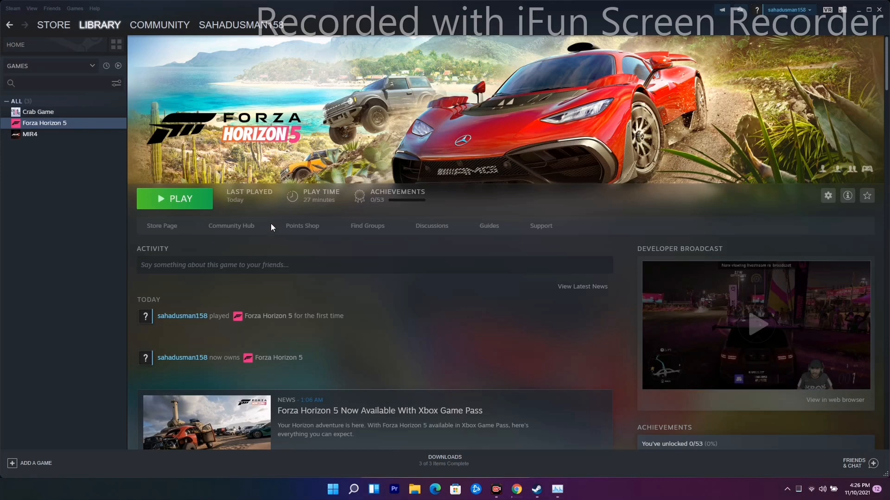
- Launch Forza Horizon 5 with PLAY, reaching the graphics driver update error
{"action": "left_click", "coordinate": [174, 198]}
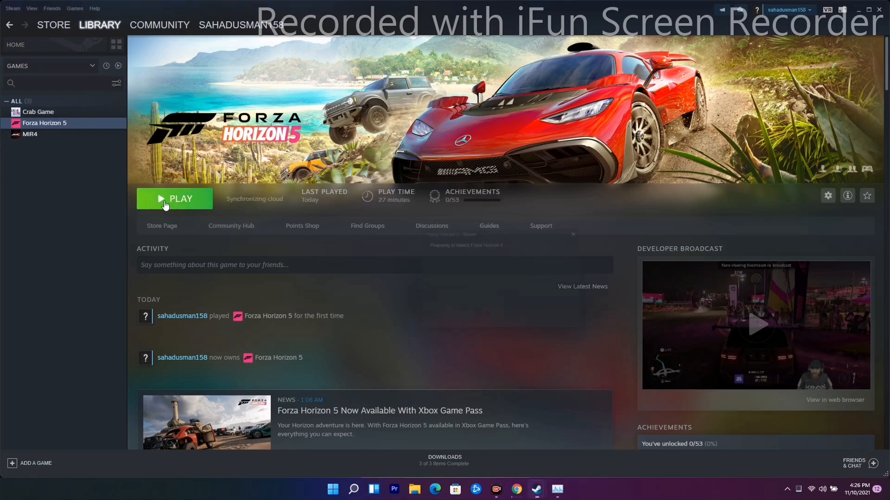
{"action": "left_click", "coordinate": [174, 199]}
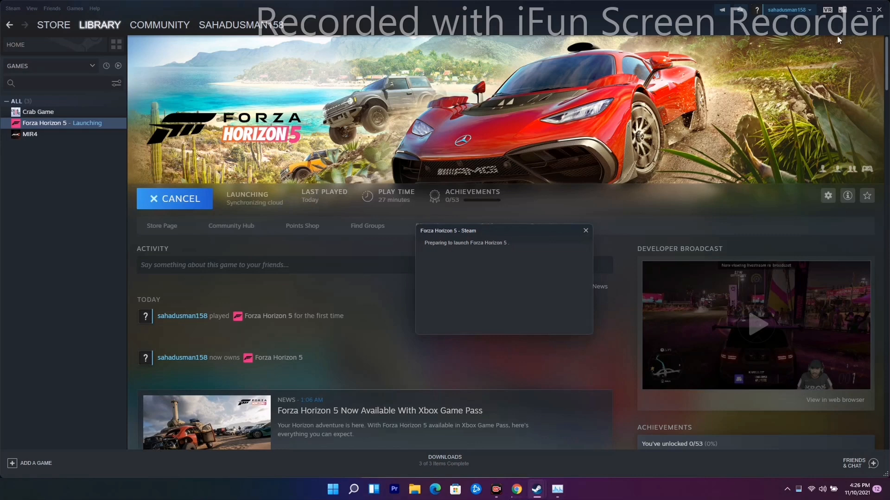
{"action": "left_click", "coordinate": [585, 231]}
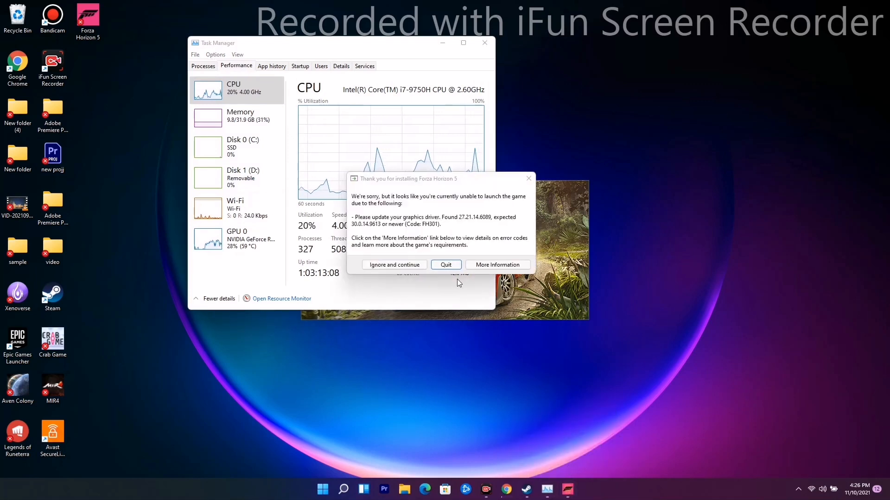
- Quit Forza Horizon 5 from the driver error and close Task Manager
{"action": "left_click", "coordinate": [446, 265]}
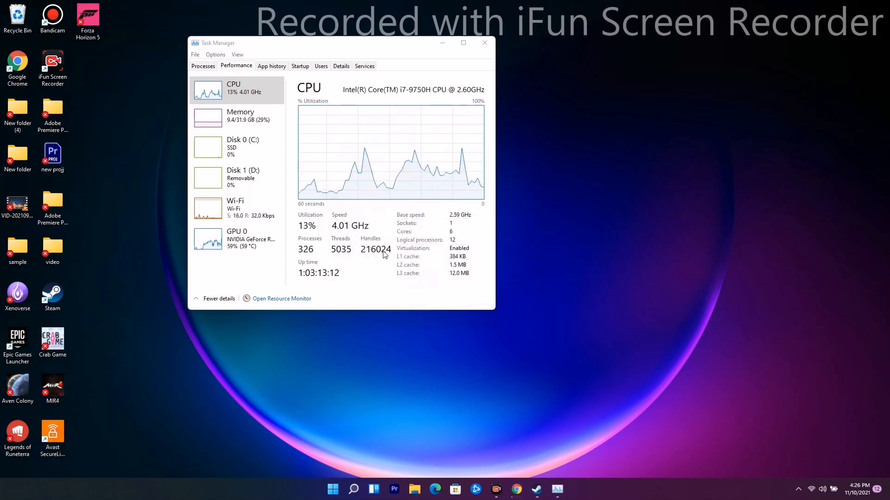
{"action": "left_click", "coordinate": [484, 43]}
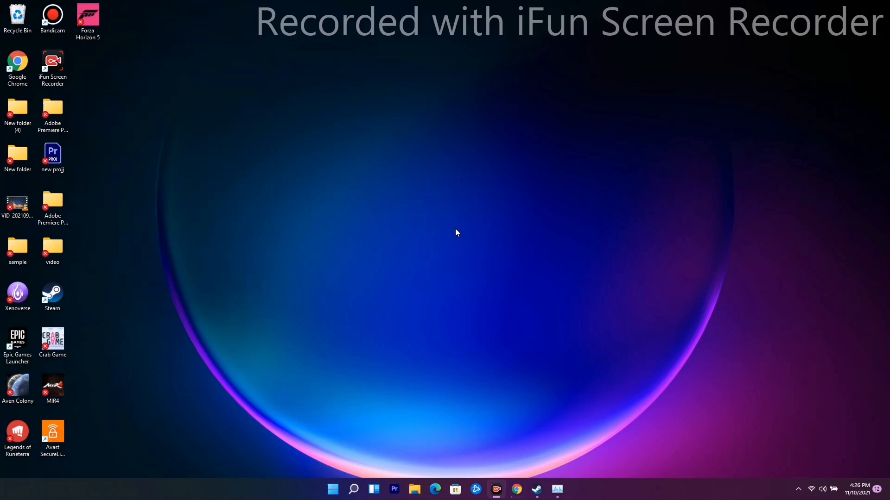
{"action": "mouse_move", "coordinate": [491, 289]}
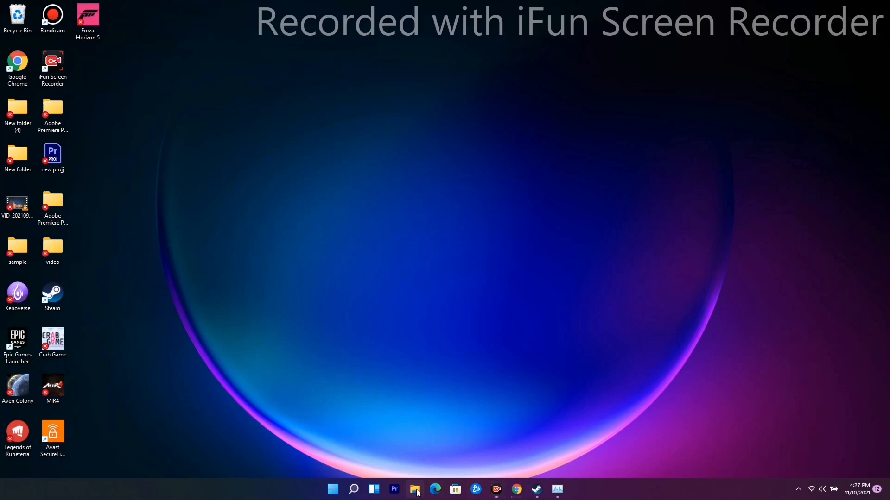
- In File Explorer, go into Program Files (x86) and then the Steam folder
{"action": "left_click", "coordinate": [414, 489]}
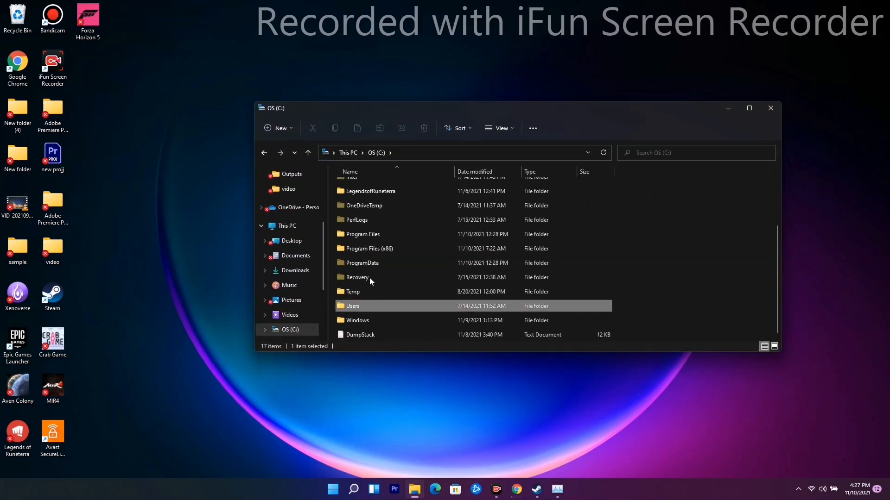
{"action": "double_click", "coordinate": [367, 248]}
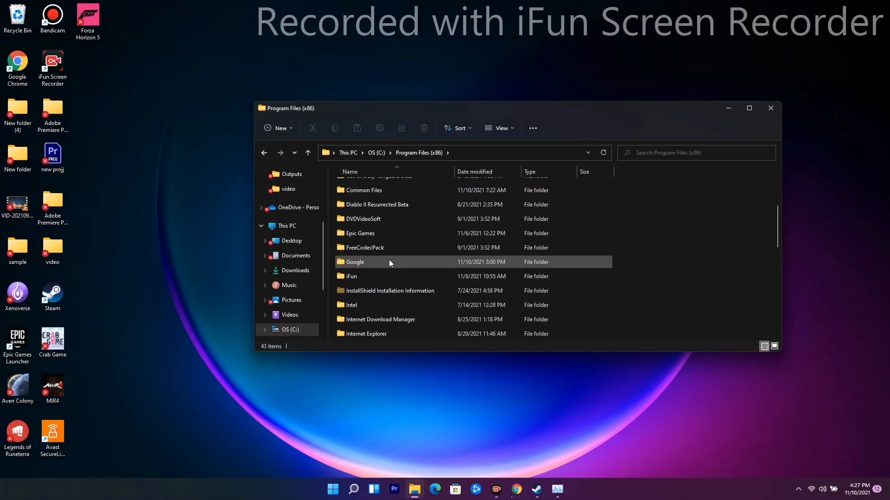
{"action": "scroll", "scroll_direction": "down", "scroll_amount": 3}
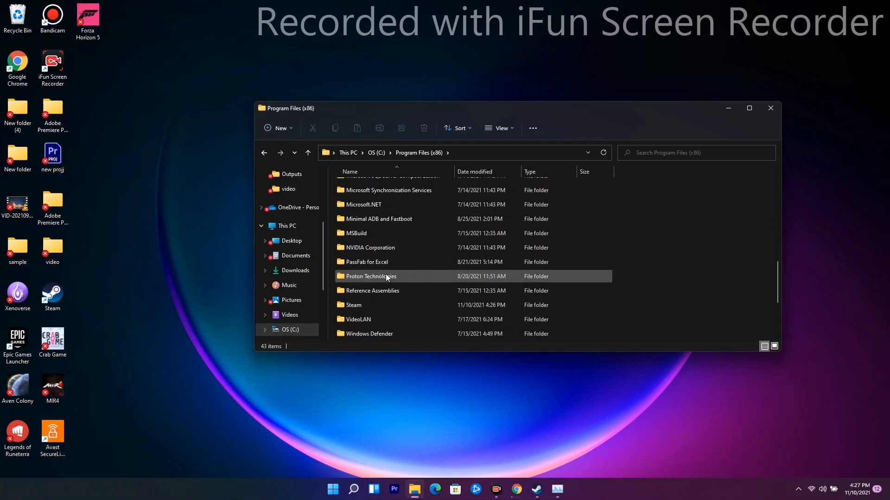
{"action": "double_click", "coordinate": [352, 304]}
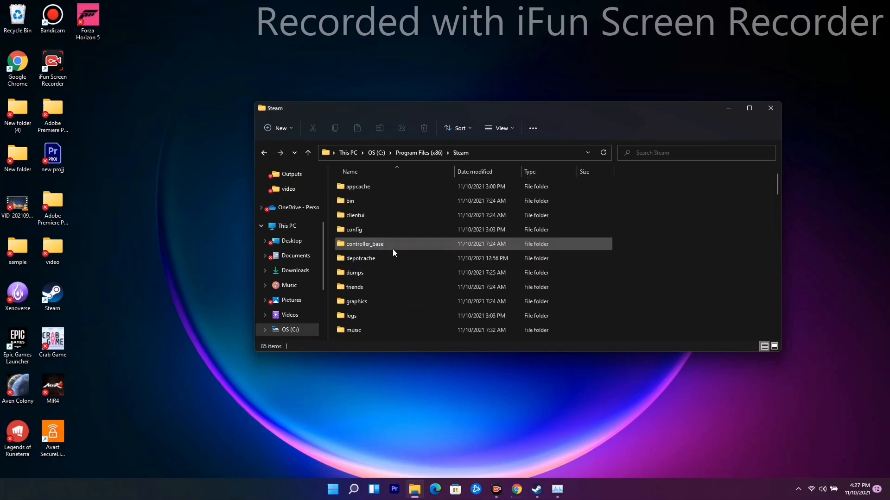
- Continue into steamapps, then common, reaching the installed games folder
{"action": "scroll", "scroll_direction": "down", "scroll_amount": 3}
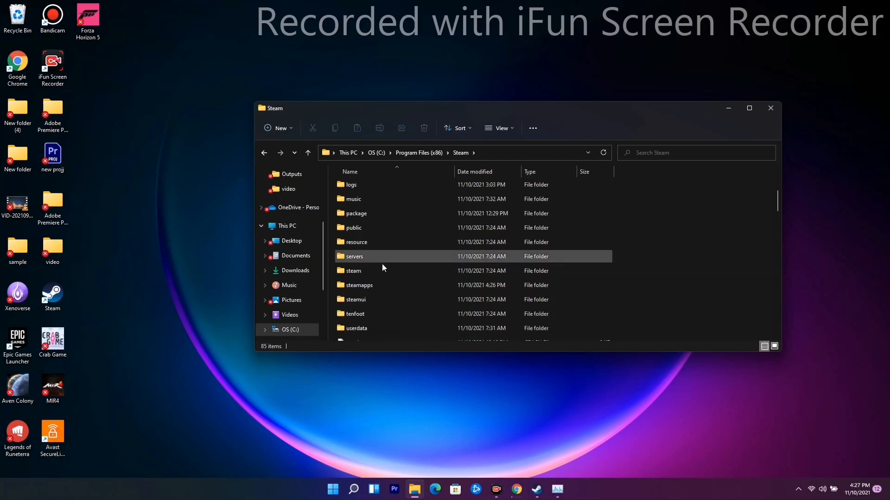
{"action": "double_click", "coordinate": [358, 285]}
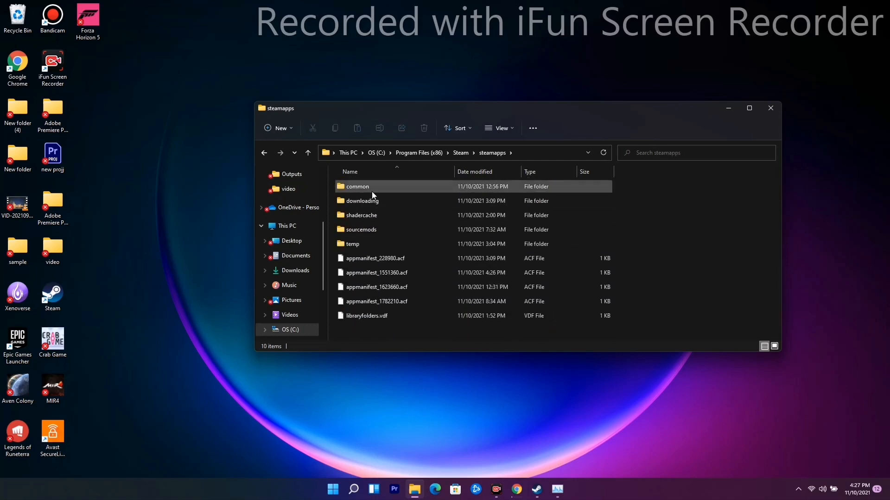
{"action": "double_click", "coordinate": [357, 186]}
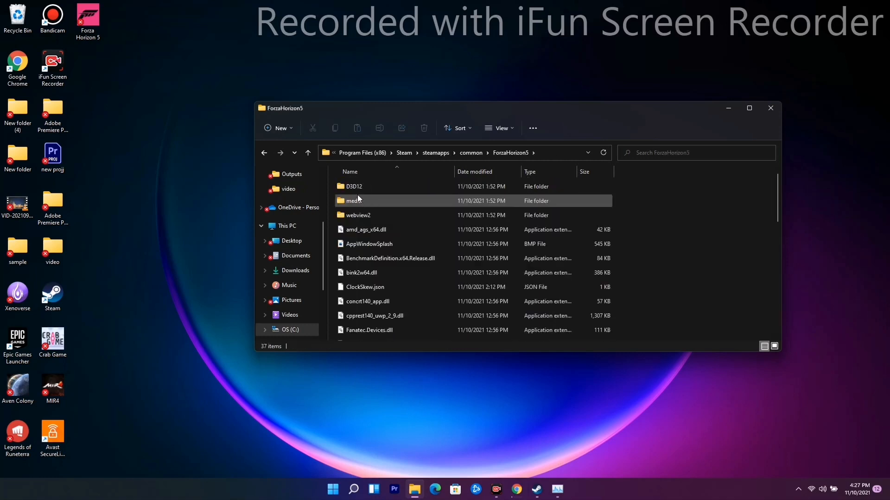
- Run ForzaHorizon5.exe as administrator and close File Explorer
{"action": "left_click", "coordinate": [364, 276]}
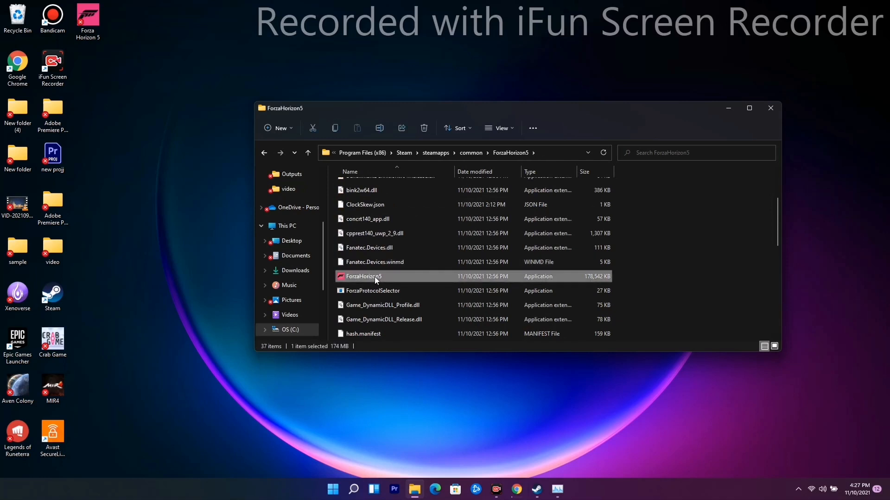
{"action": "right_click", "coordinate": [362, 277]}
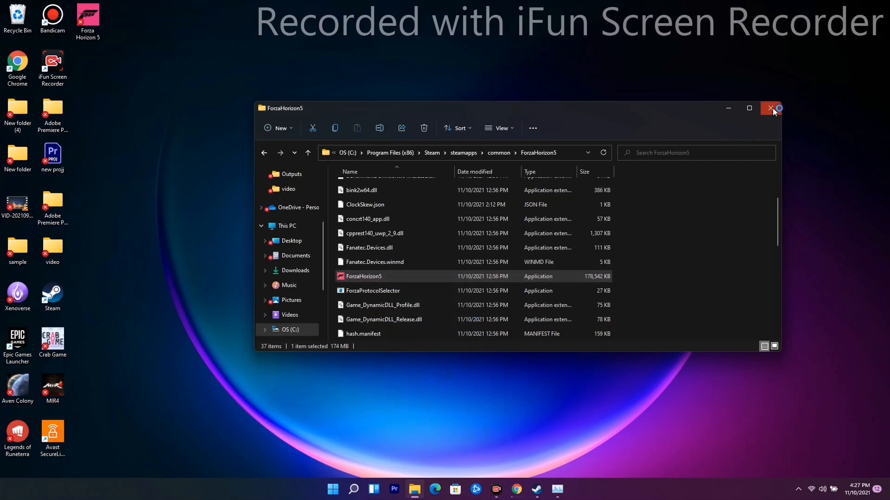
{"action": "left_click", "coordinate": [771, 108]}
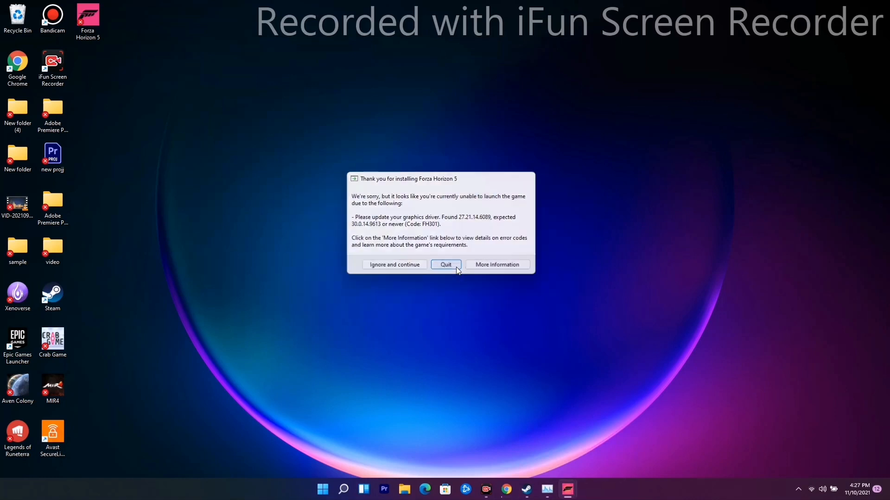
- Quit Forza Horizon 5 from the repeated graphics driver error dialog
{"action": "left_click", "coordinate": [445, 265]}
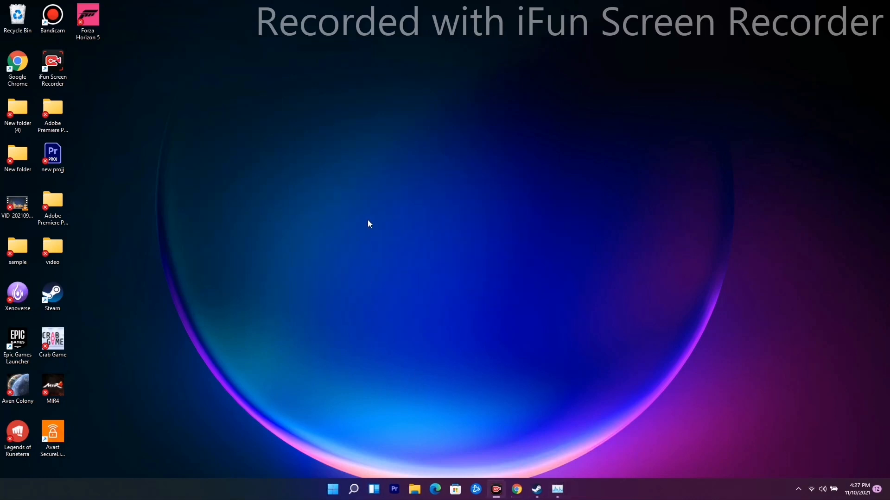